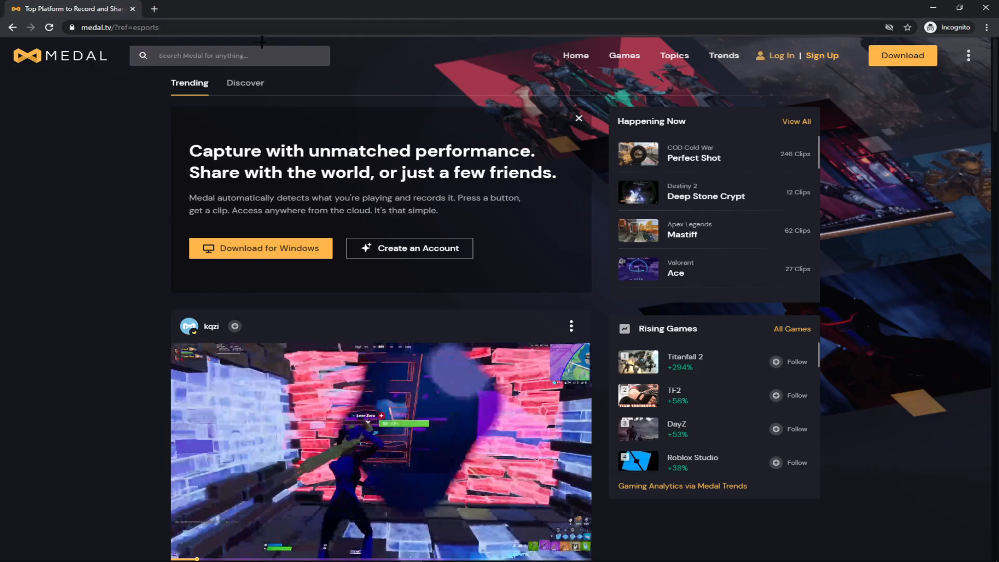
mouse_move(243, 46)
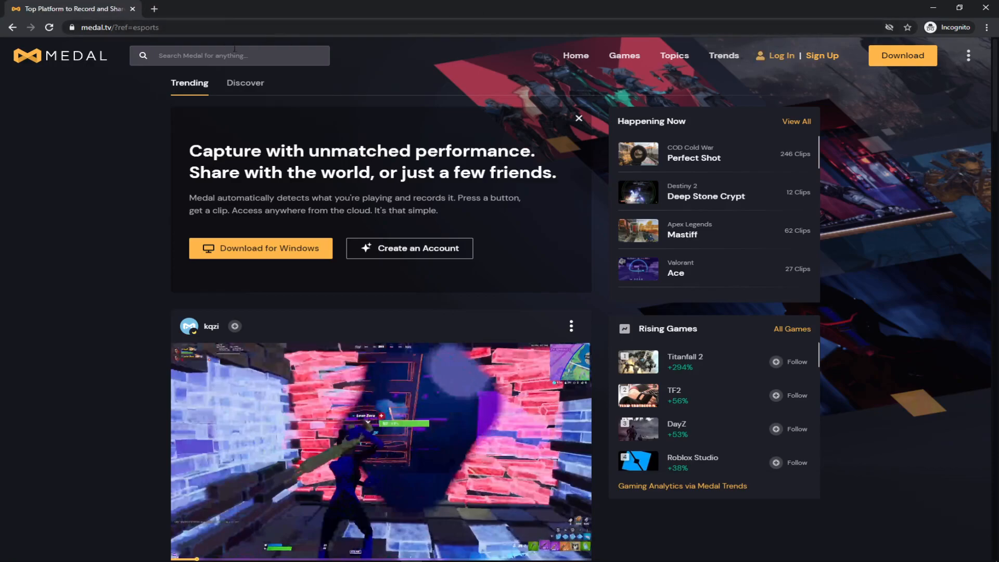
mouse_move(381, 63)
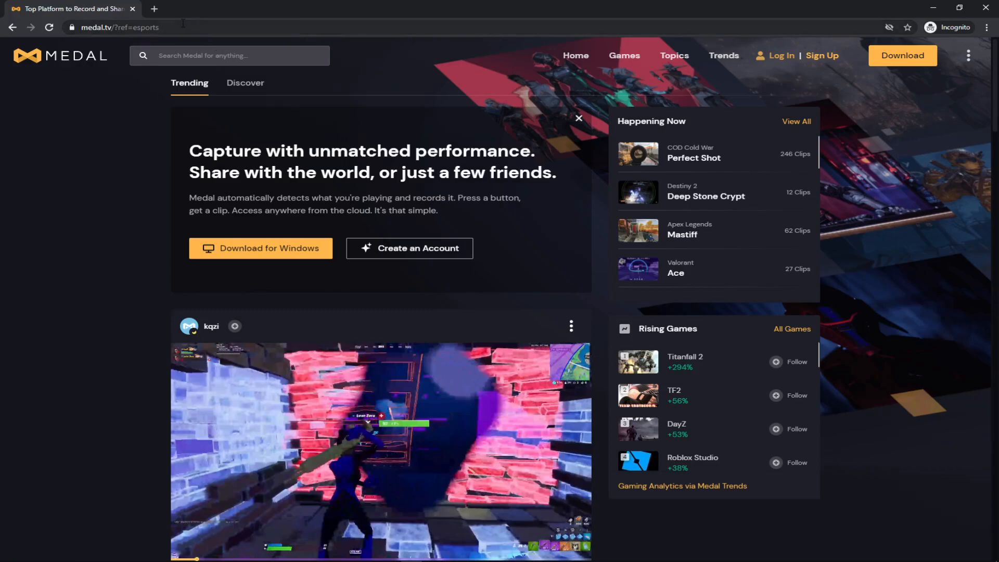
mouse_move(204, 23)
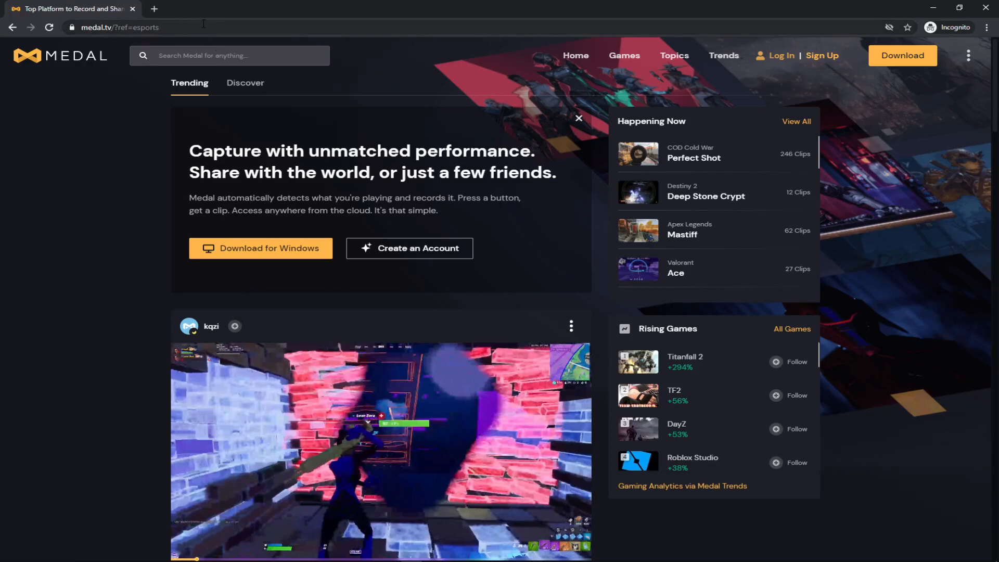
Enter the plain medal.tv address in the browser to reload the homepage without the referral tag
click(125, 27)
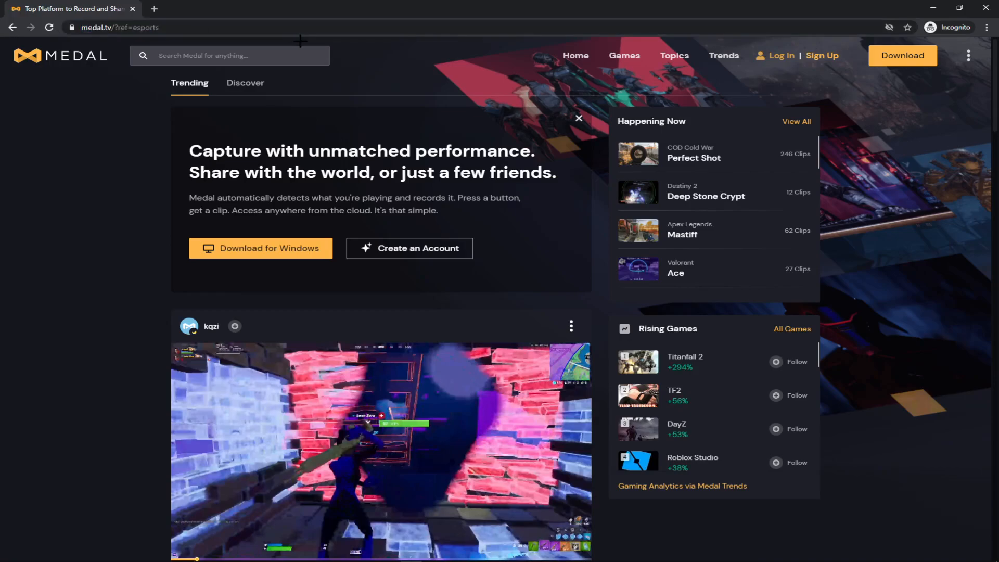
click(120, 27)
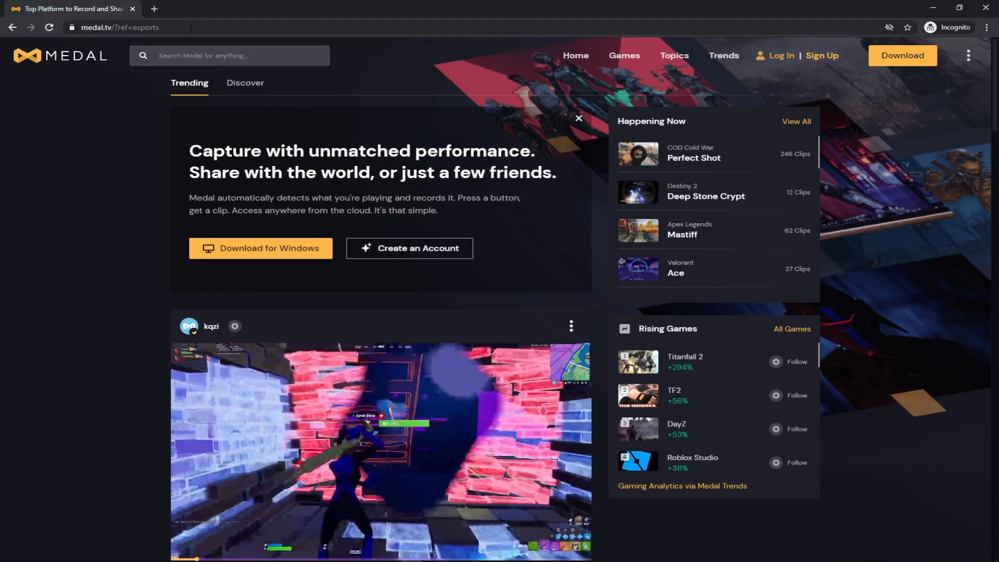
text(medal.tv)
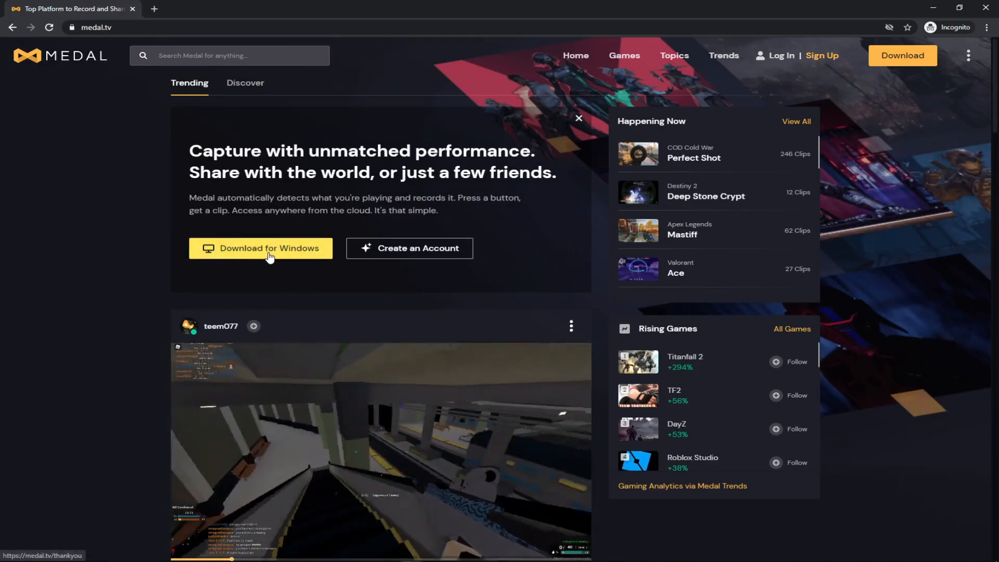
mouse_move(664, 180)
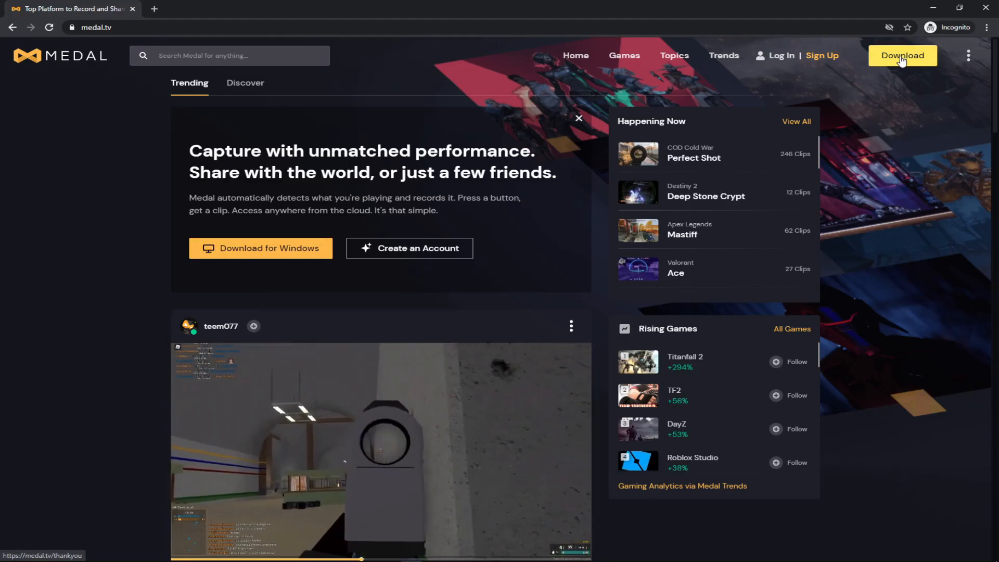
Download MedalSetup.exe for Windows, run it, and dismiss the 'Installation has failed' error
click(902, 56)
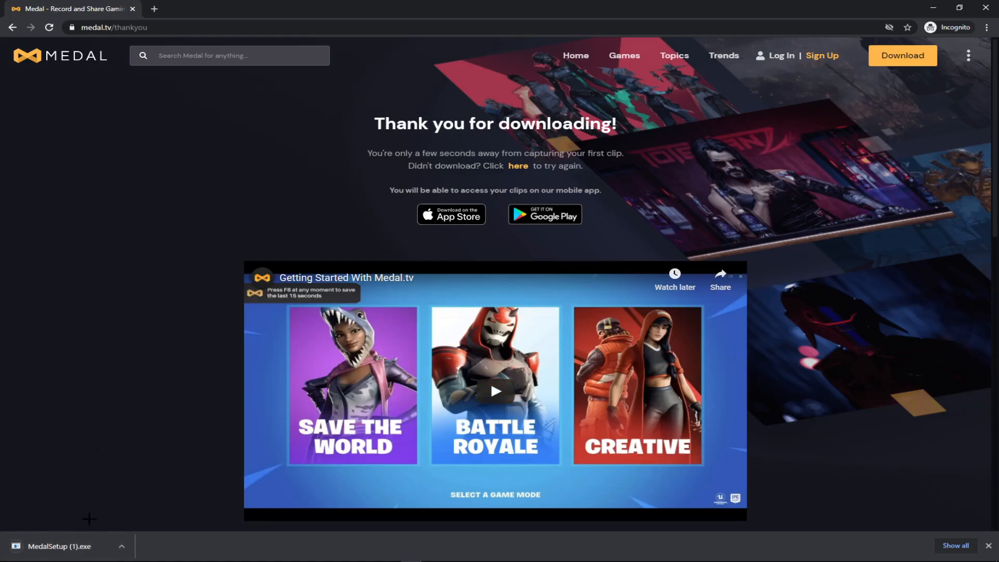
click(59, 544)
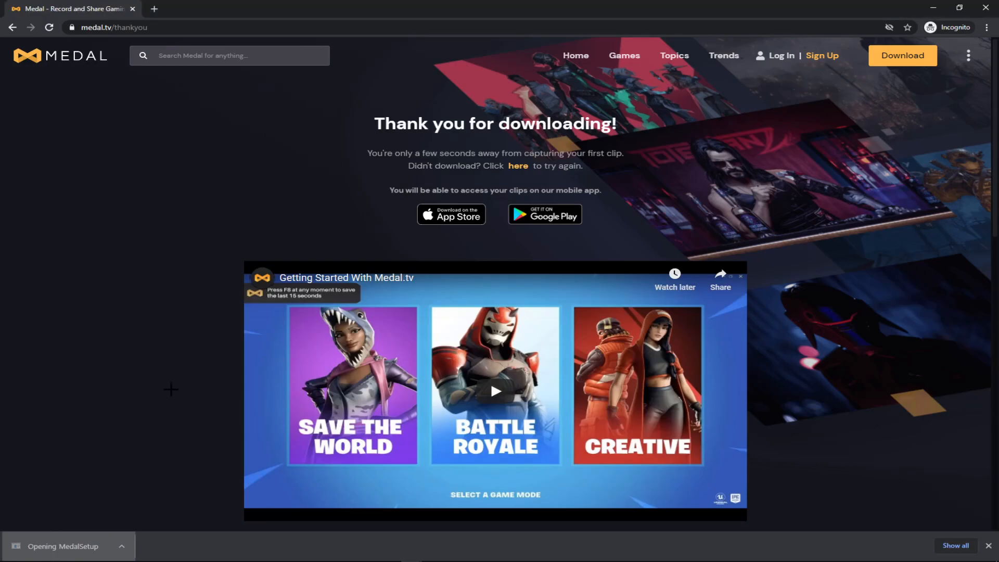
mouse_move(604, 244)
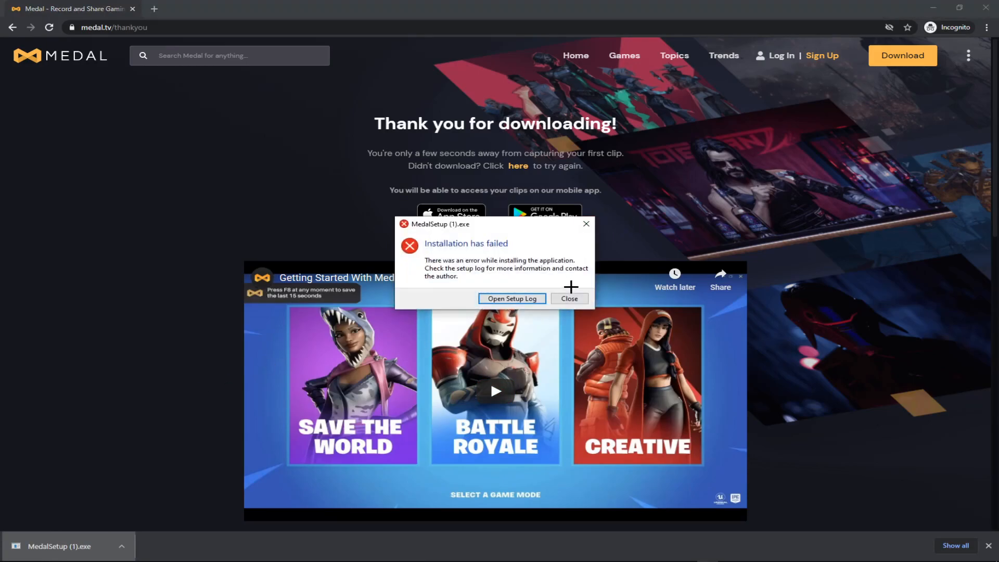
click(570, 298)
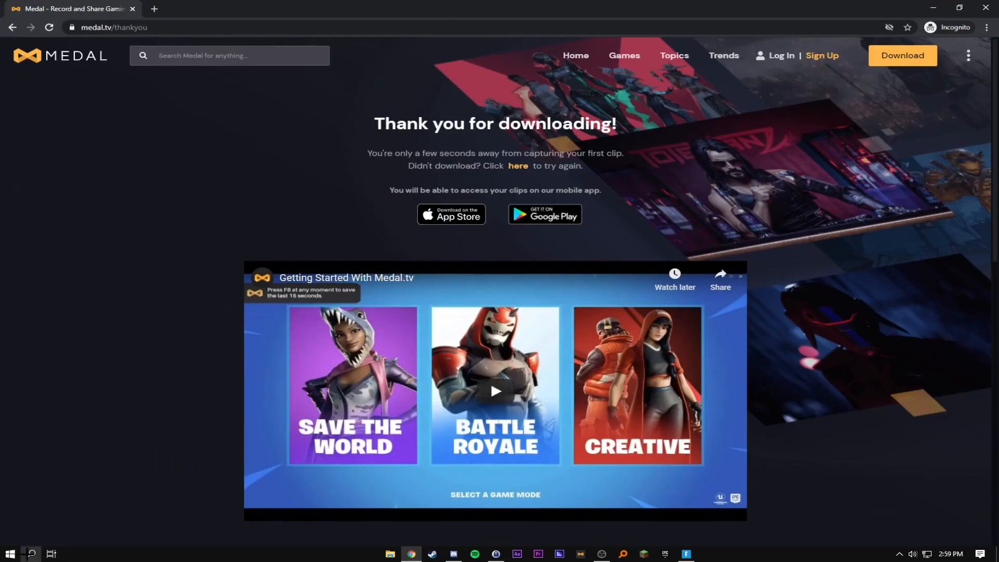
click(9, 553)
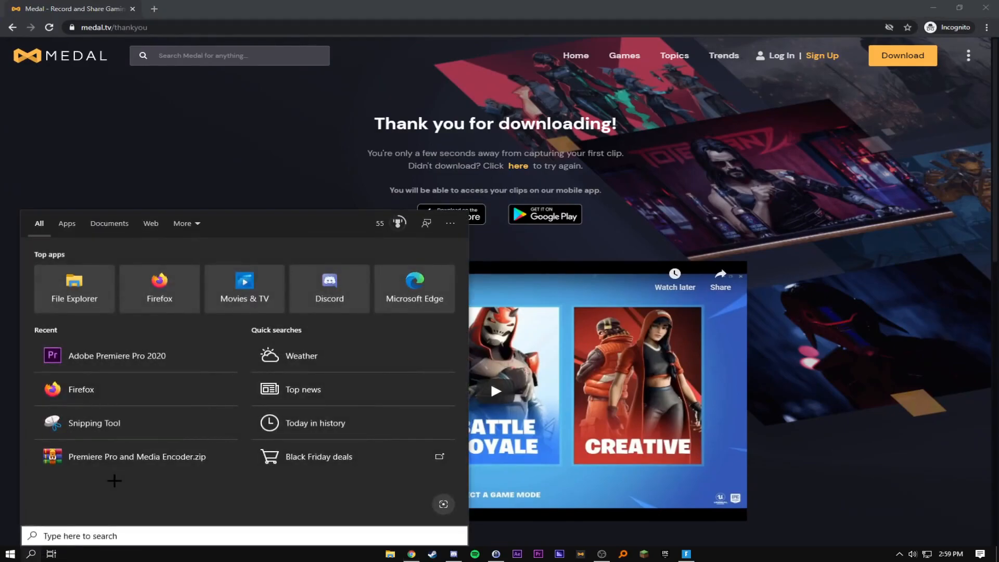
text(medal)
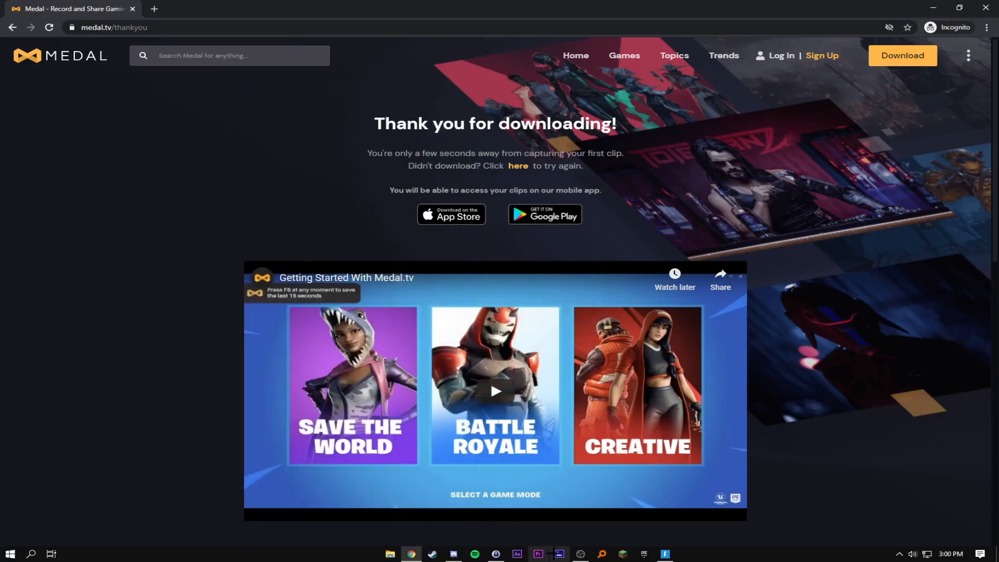
text(med)
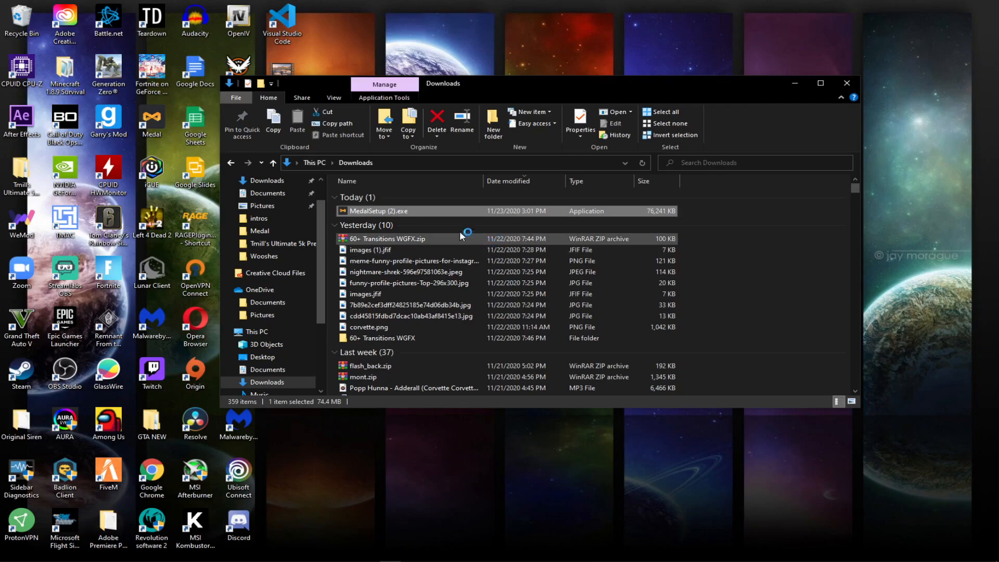
mouse_move(413, 211)
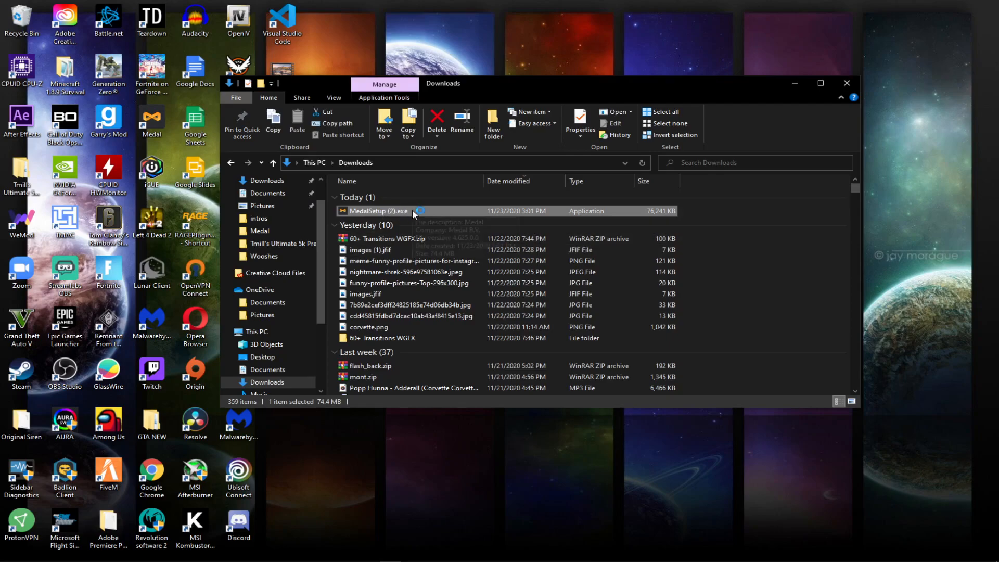
Run MedalSetup (2).exe from Downloads and let the app and recorder updates finish
double_click(377, 211)
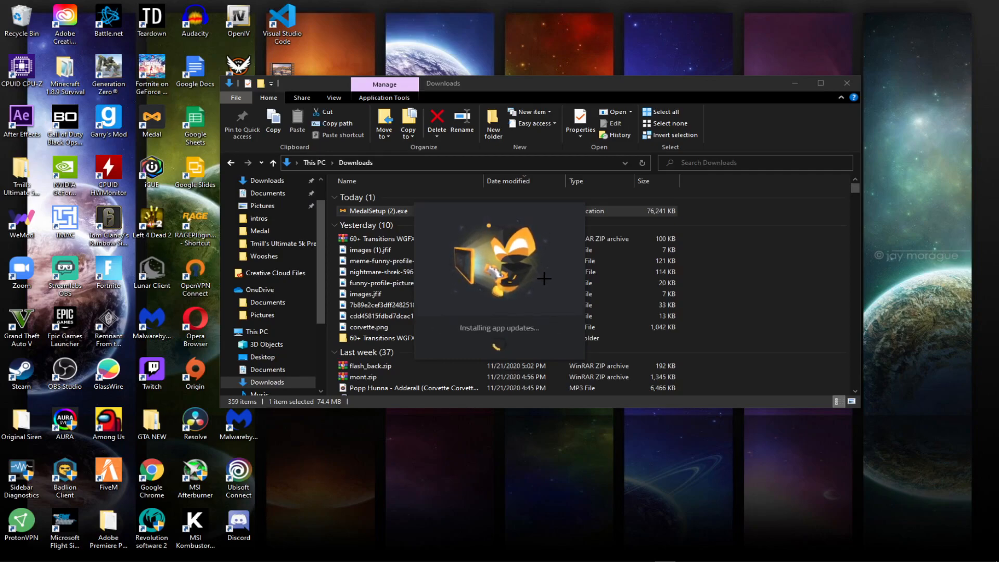
mouse_move(526, 280)
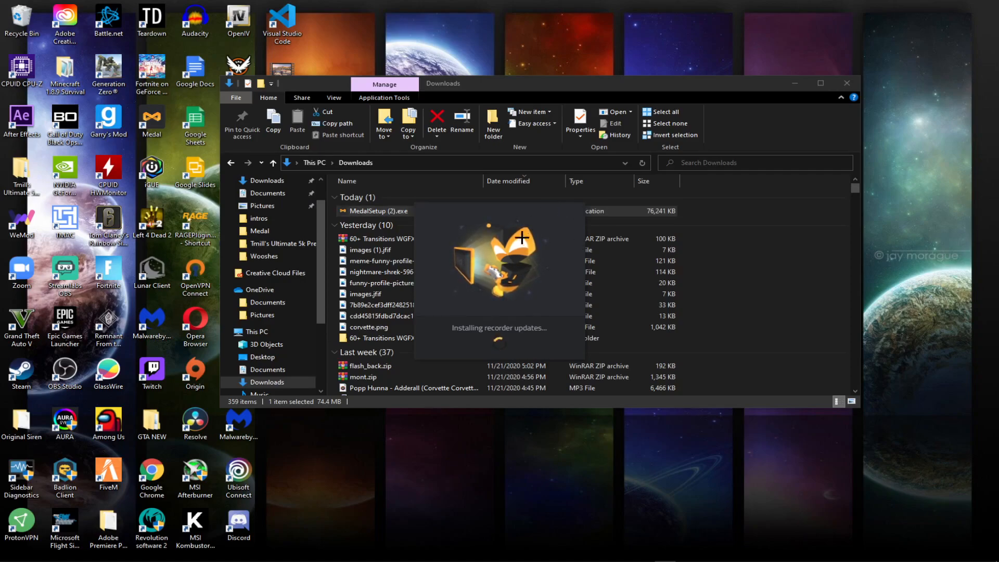
click(847, 84)
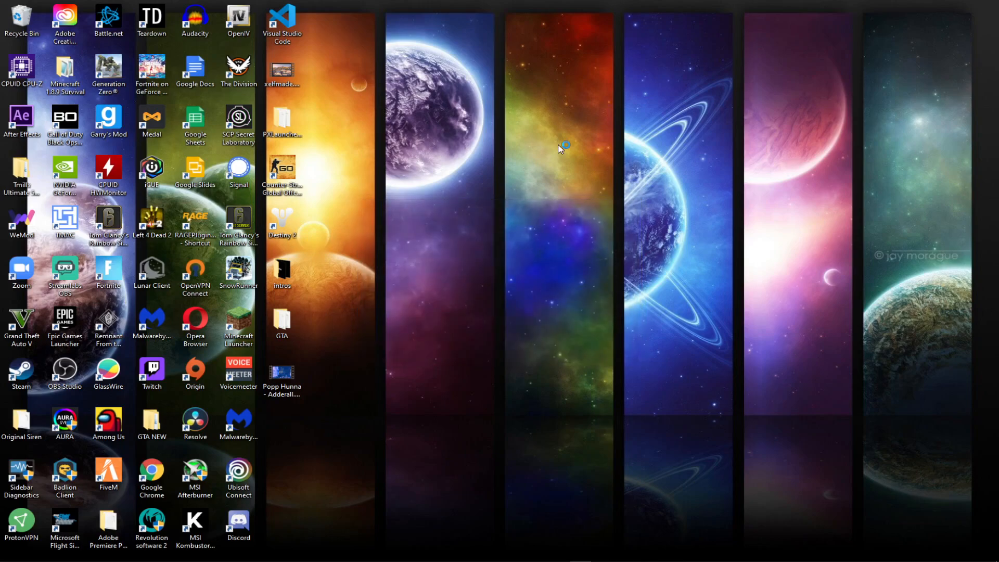
mouse_move(577, 103)
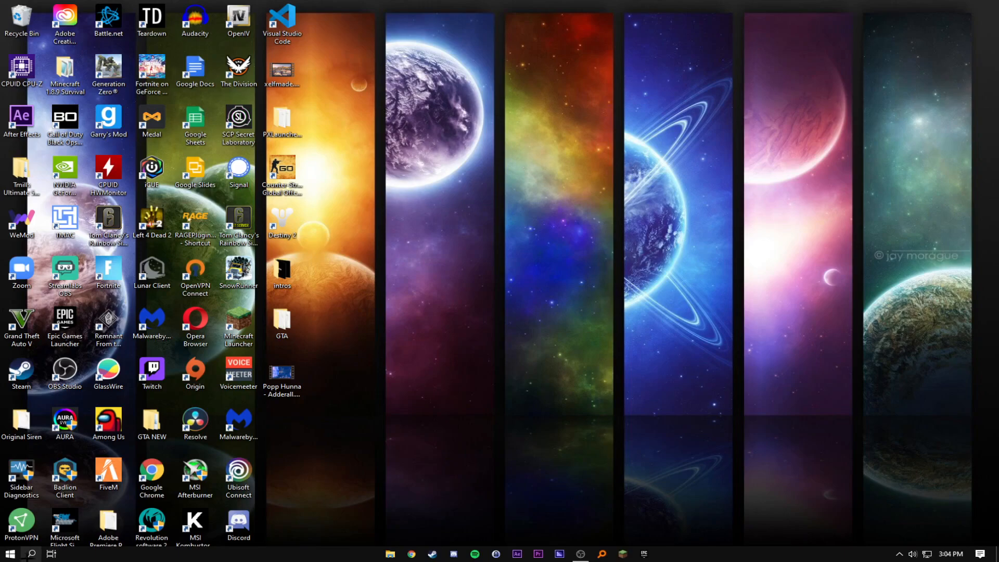
Search Start for 'medal' and launch the Medal app
text(medal)
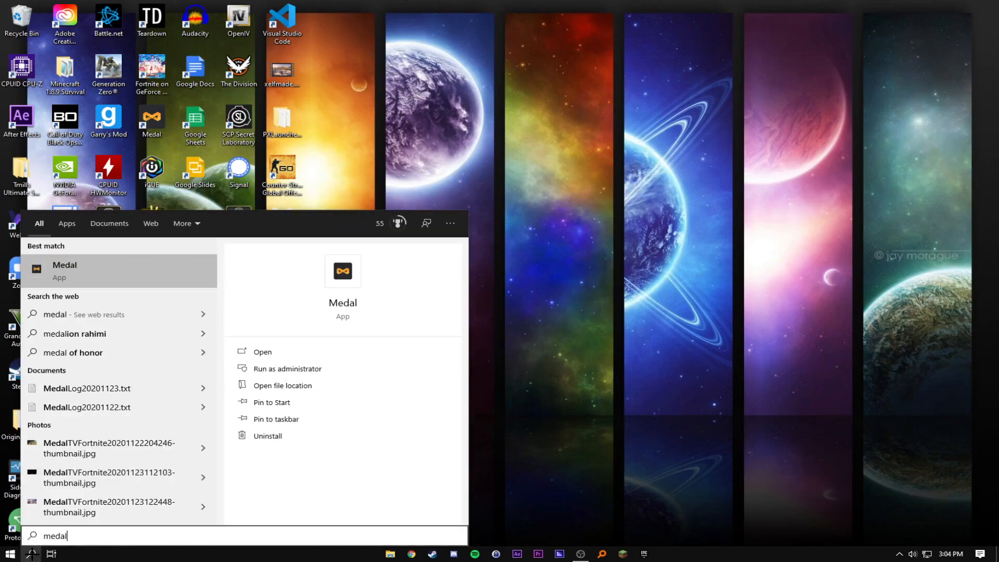
click(276, 419)
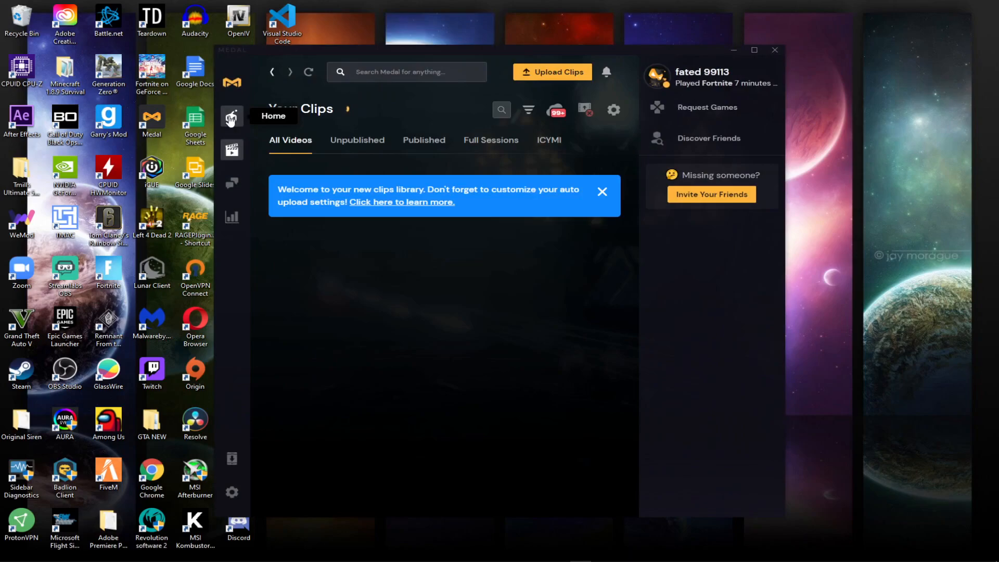
Visit the Home feed, return to Your Clips, and go to Account Settings
click(231, 150)
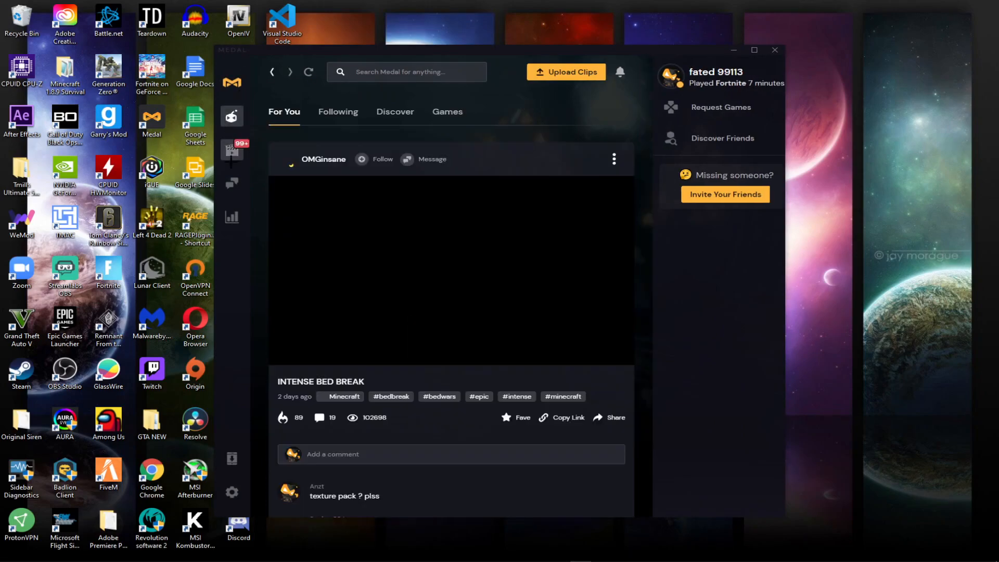
click(232, 150)
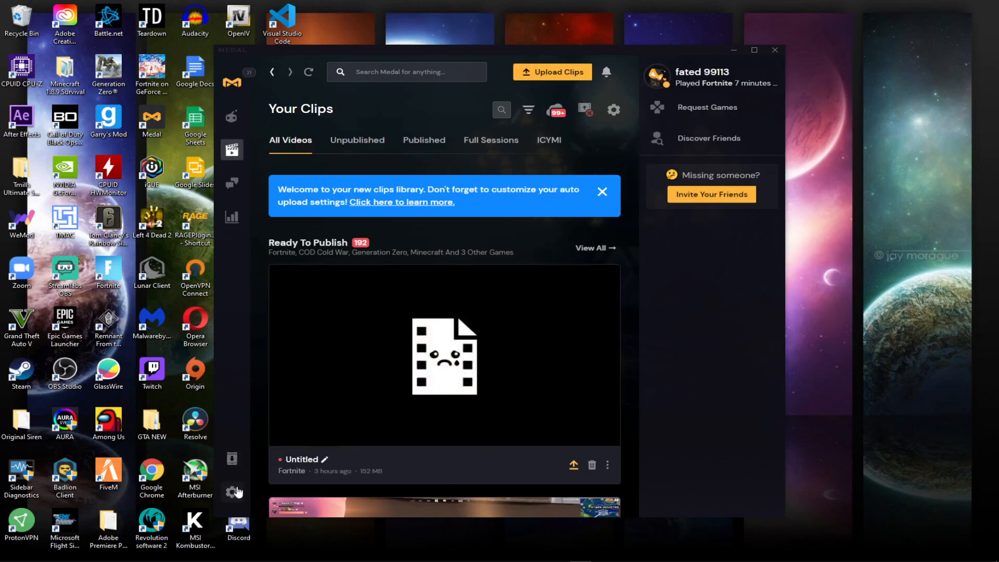
click(613, 110)
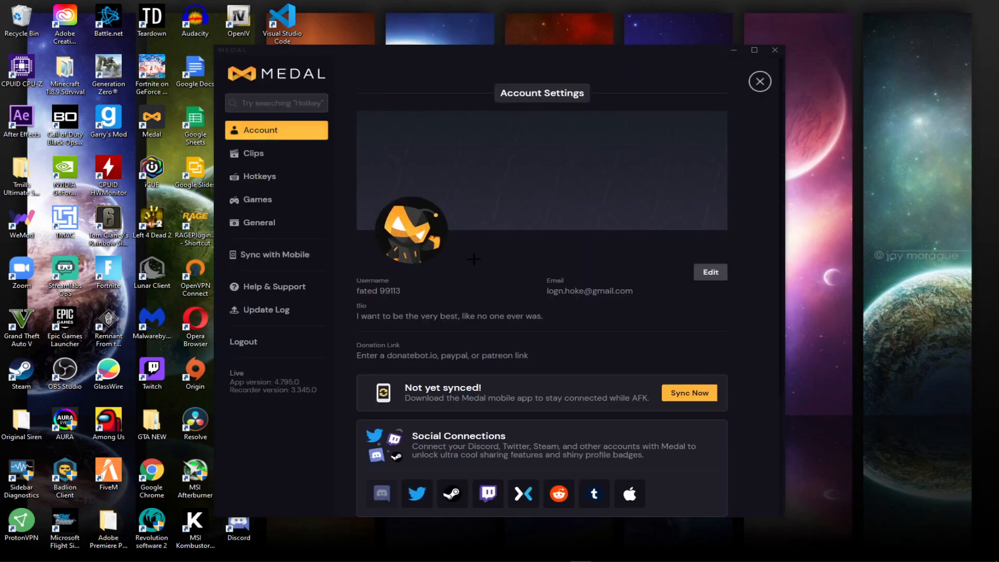
mouse_move(495, 251)
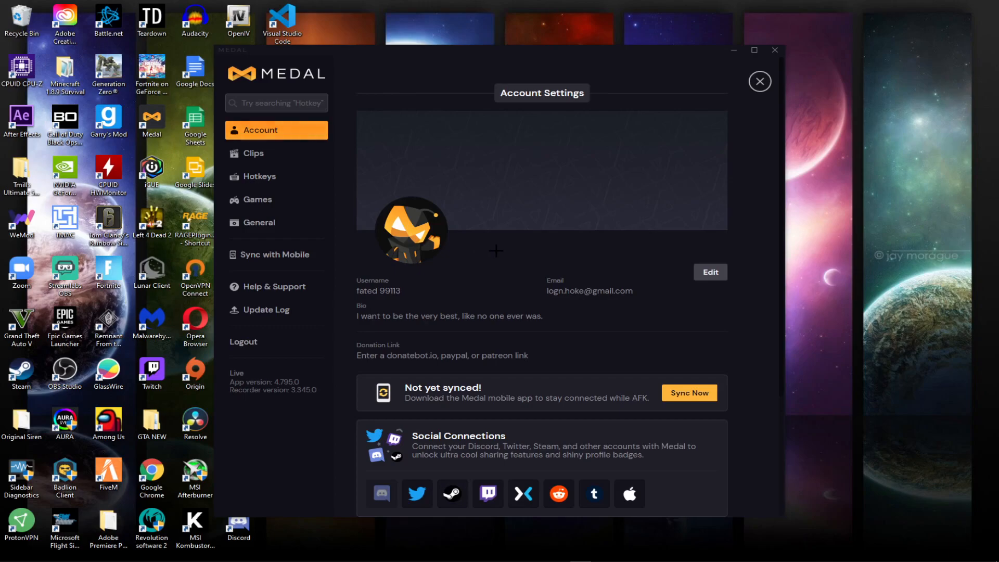
mouse_move(272, 255)
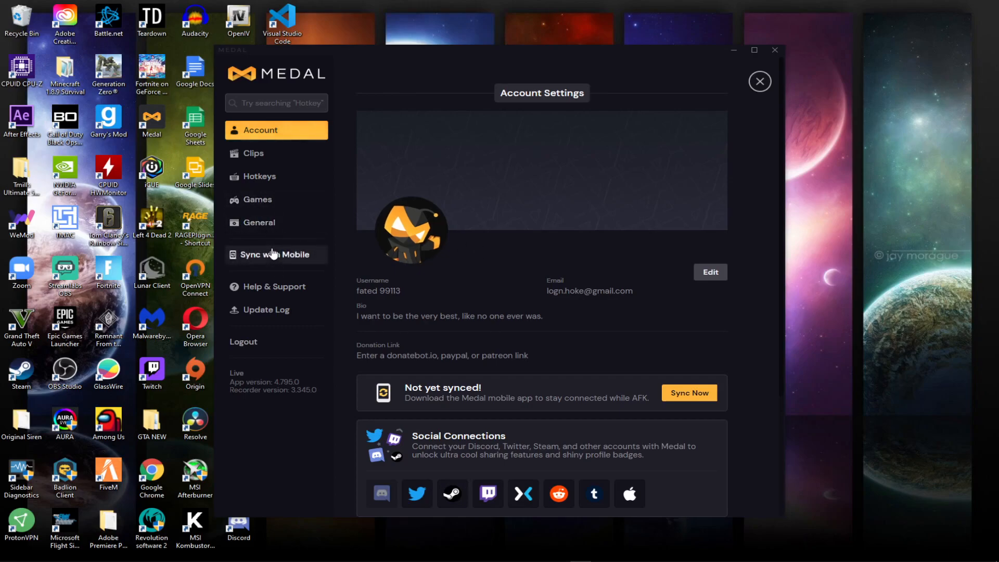
Go from General to the Clips recording settings showing resolution, FPS and bitrate options
click(259, 223)
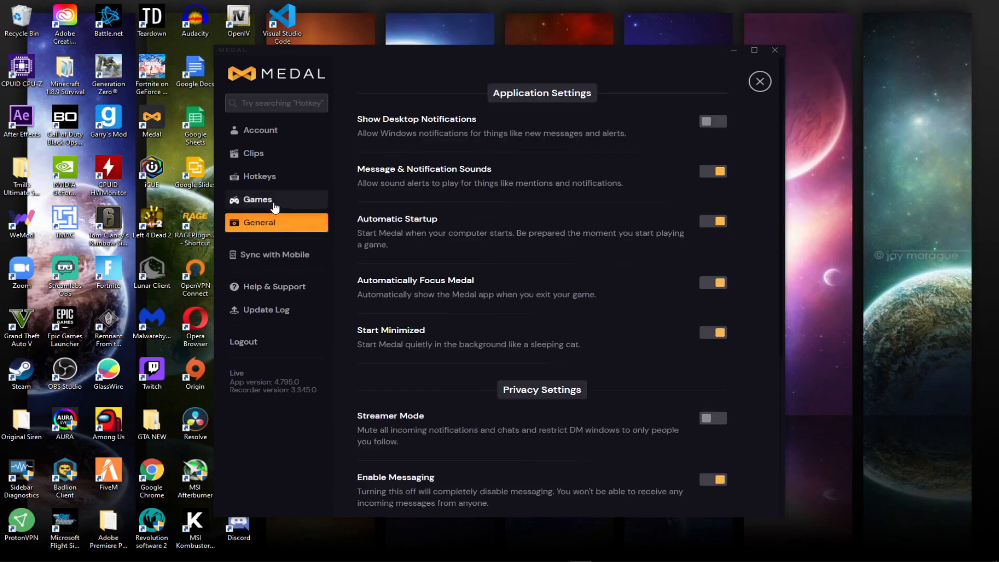
click(254, 153)
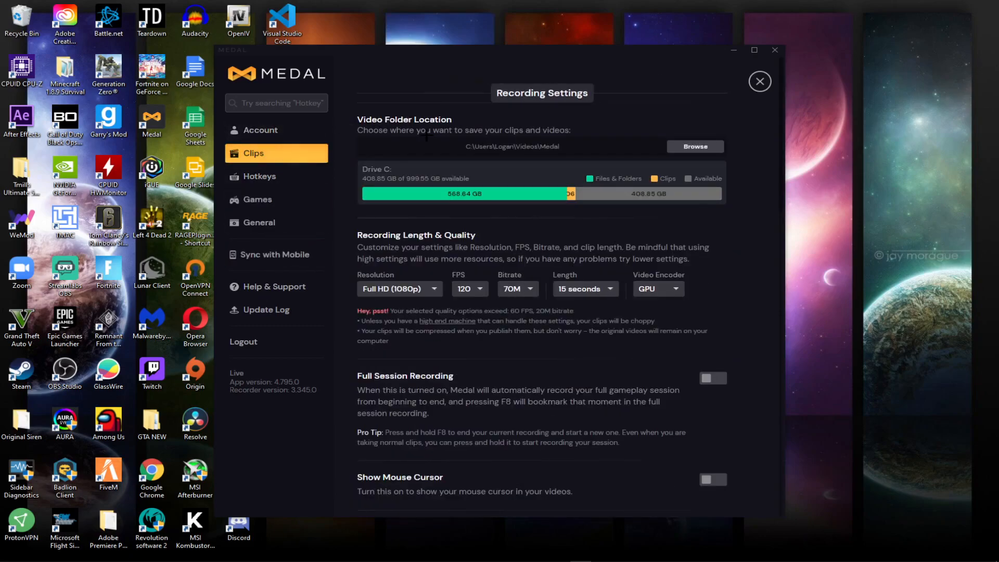
scroll(down, 3)
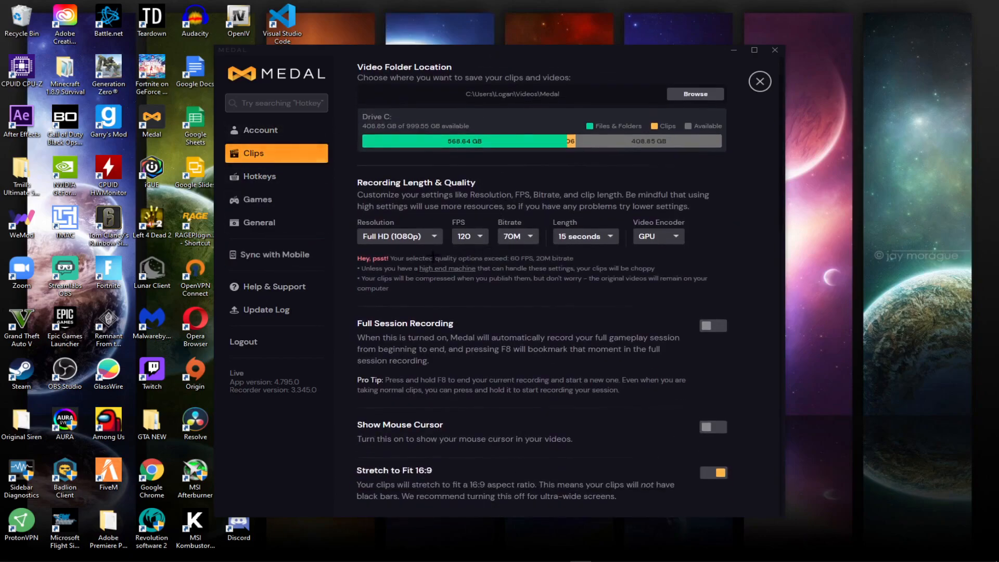
click(399, 236)
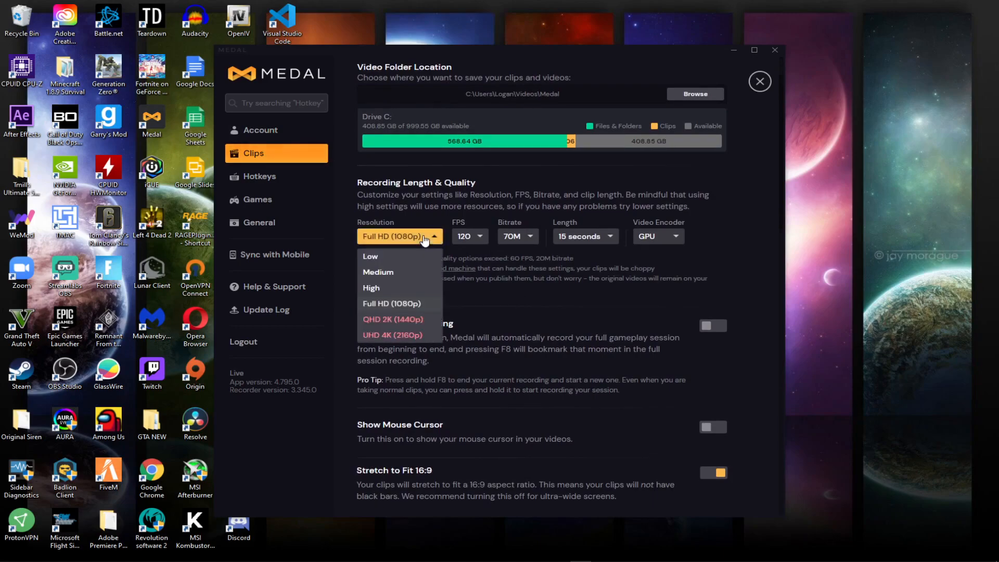
mouse_move(404, 306)
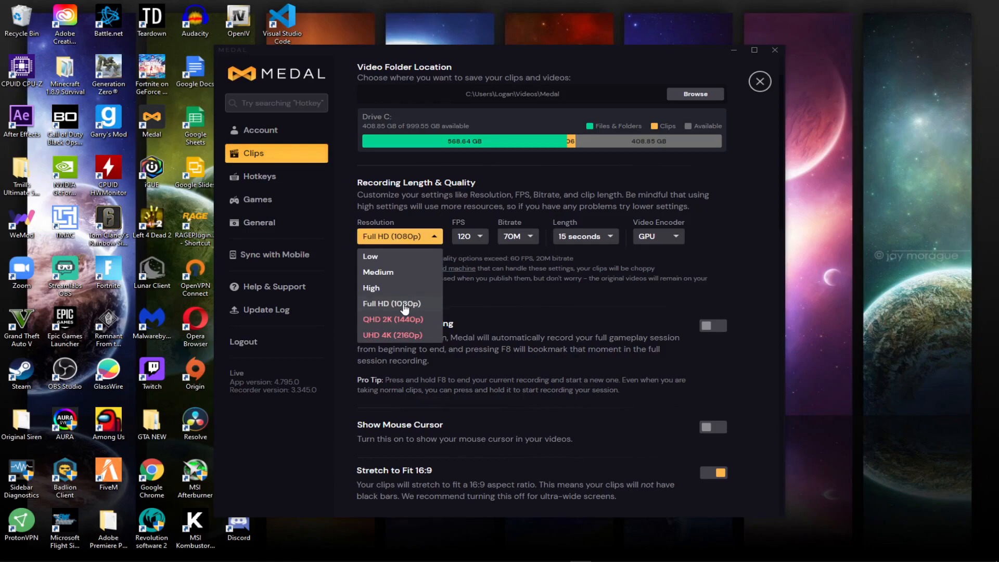
click(518, 236)
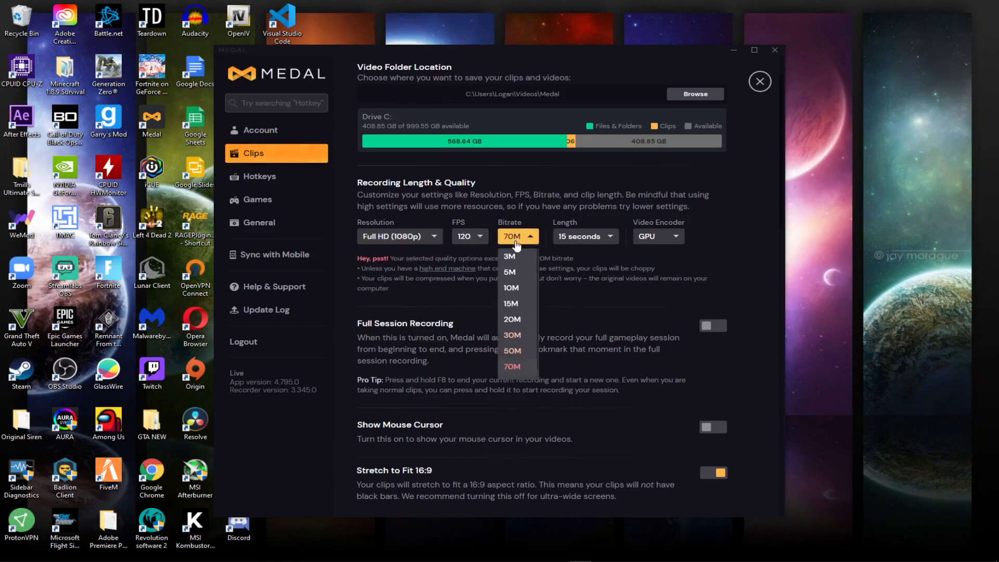
mouse_move(513, 324)
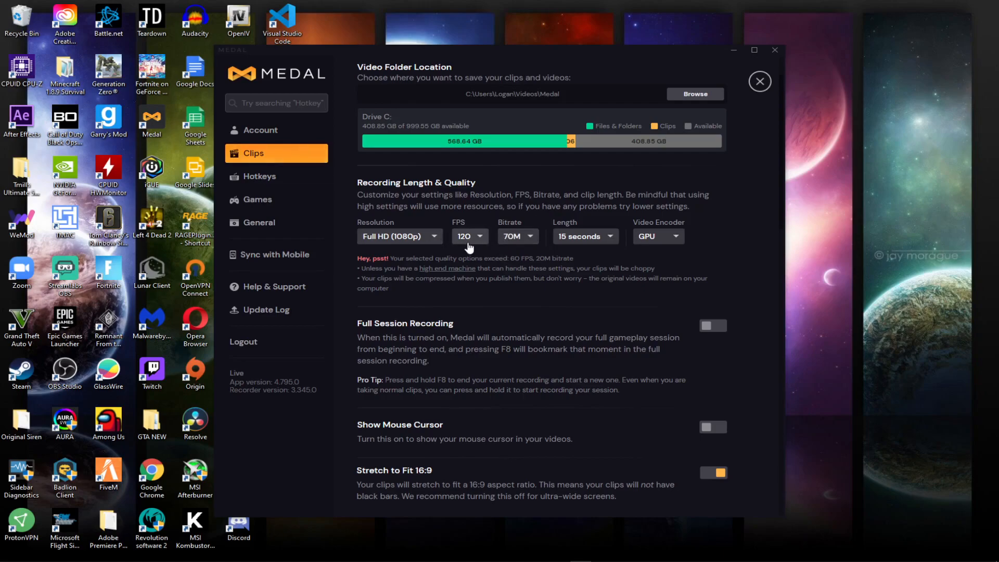
click(470, 236)
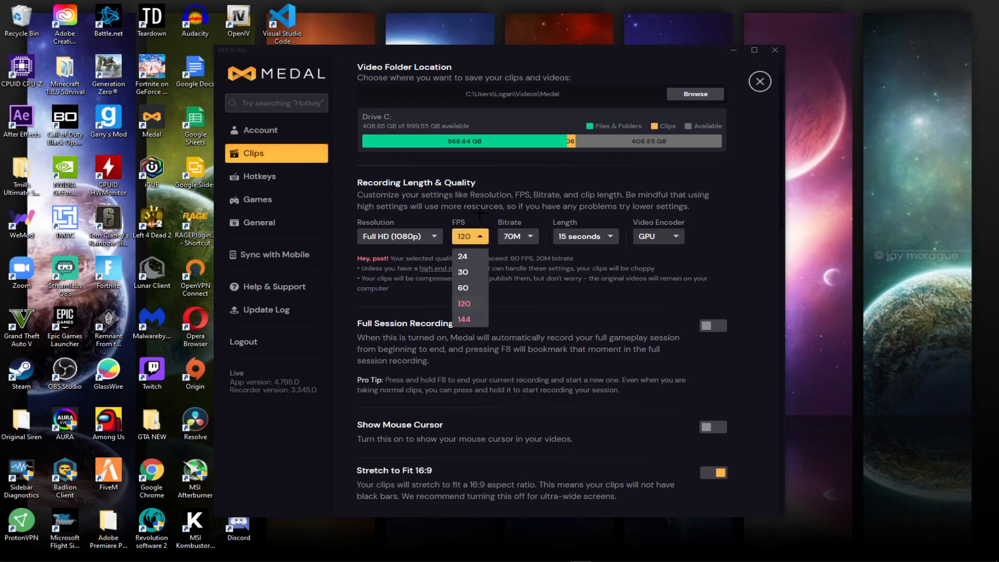
click(463, 303)
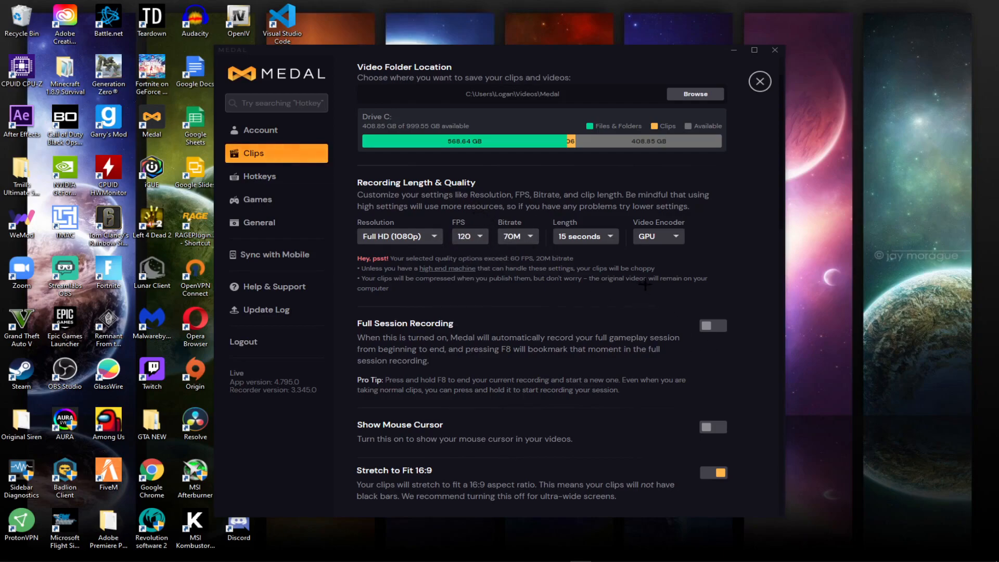
mouse_move(645, 303)
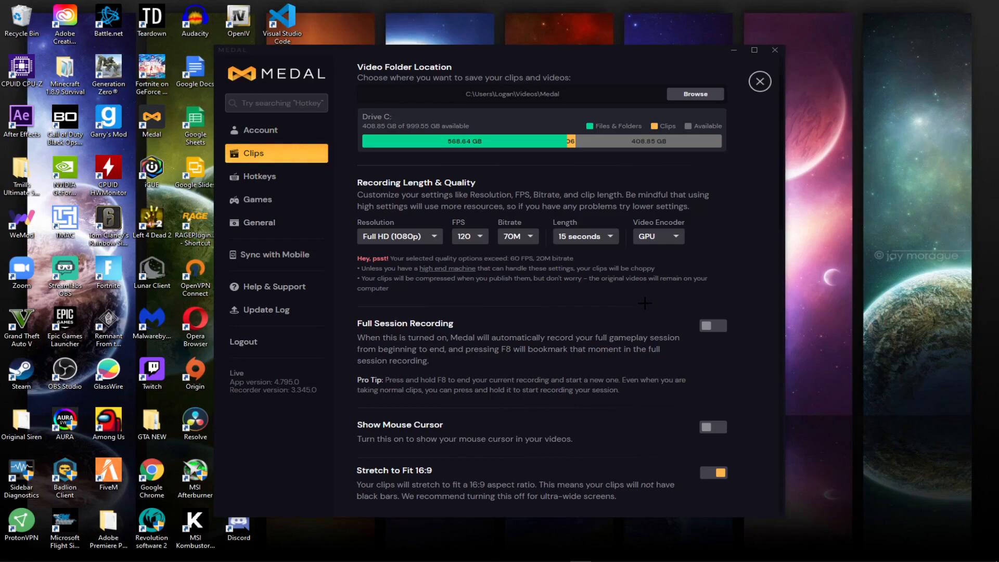
scroll(down, 3)
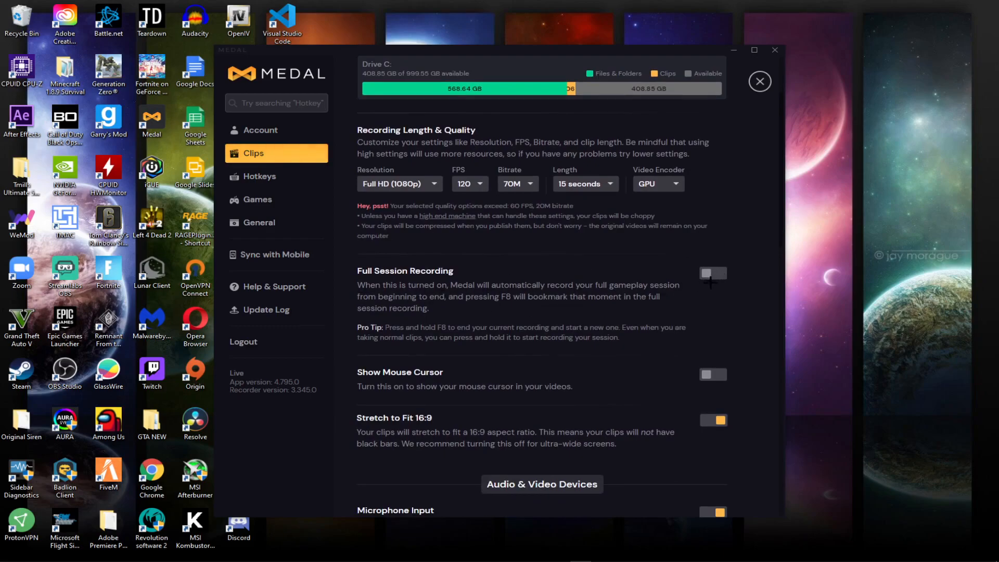
scroll(down, 3)
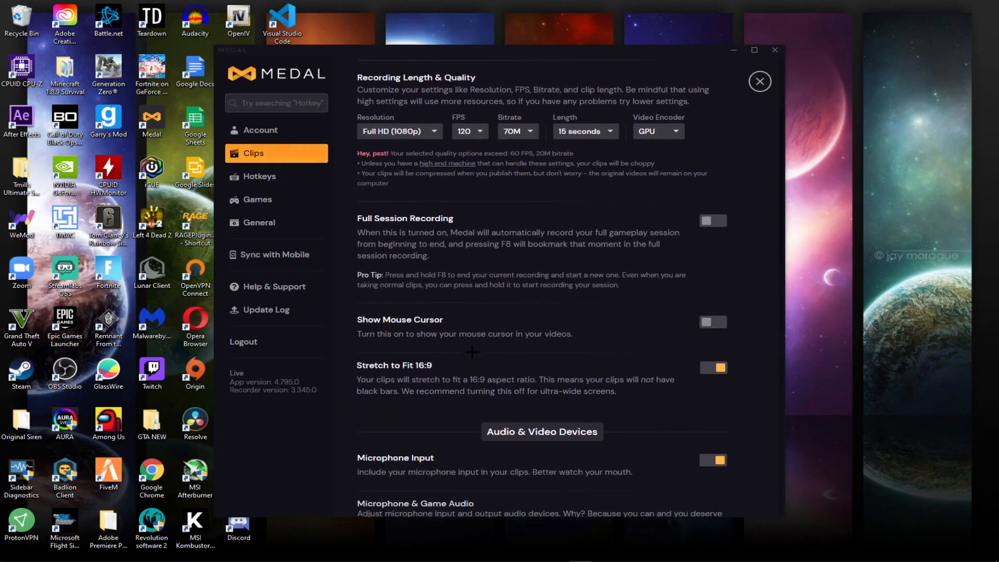
mouse_move(577, 316)
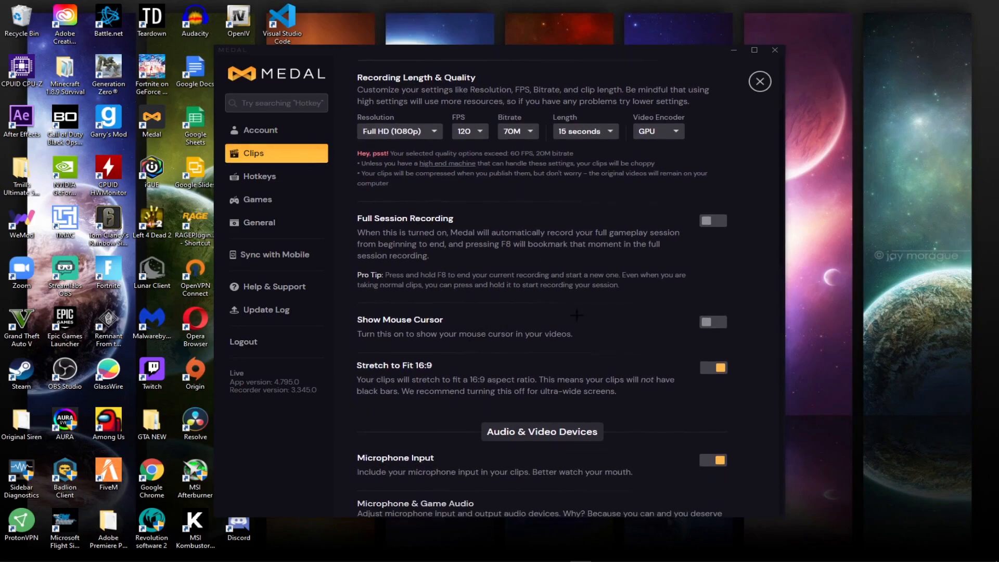
scroll(down, 3)
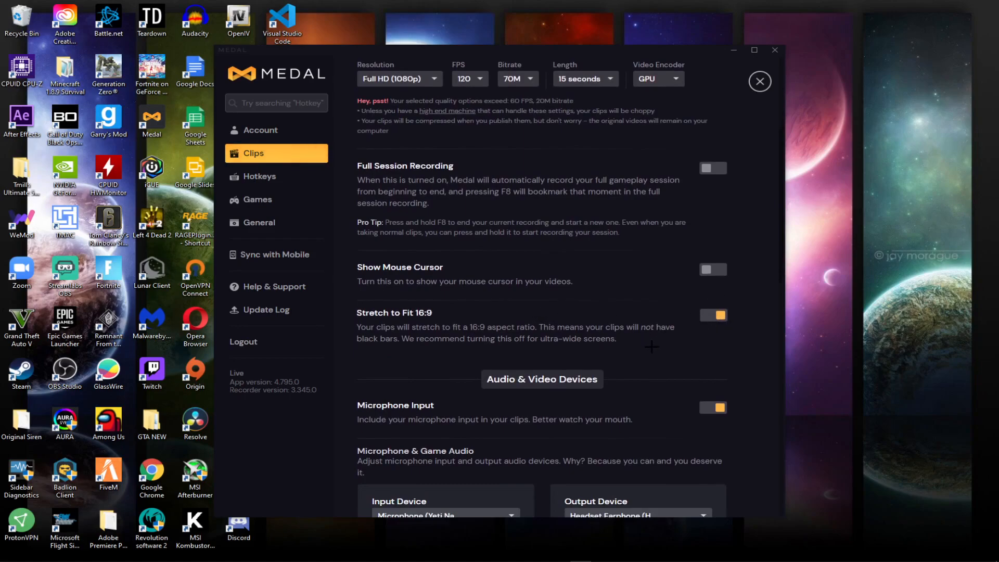
scroll(down, 3)
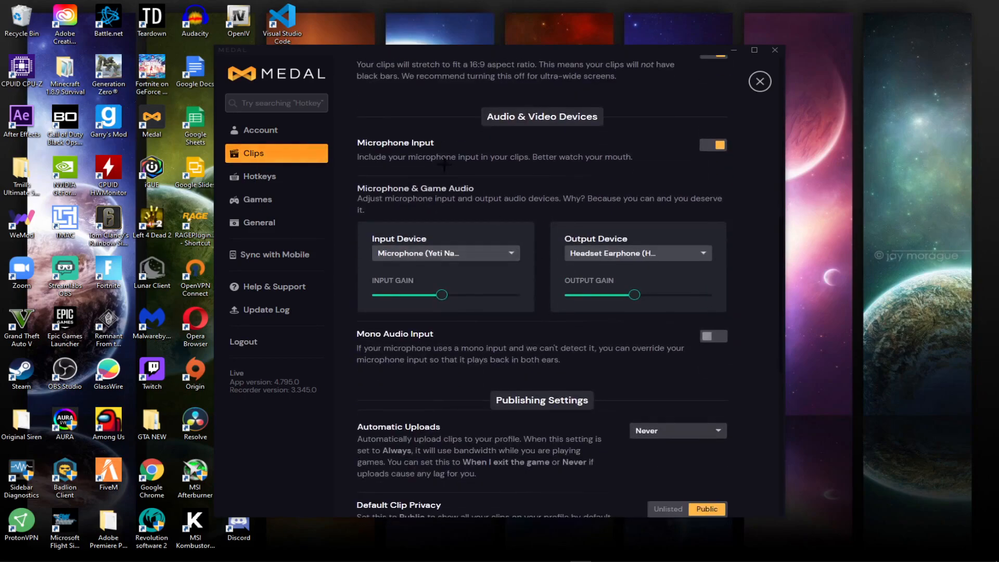
scroll(down, 3)
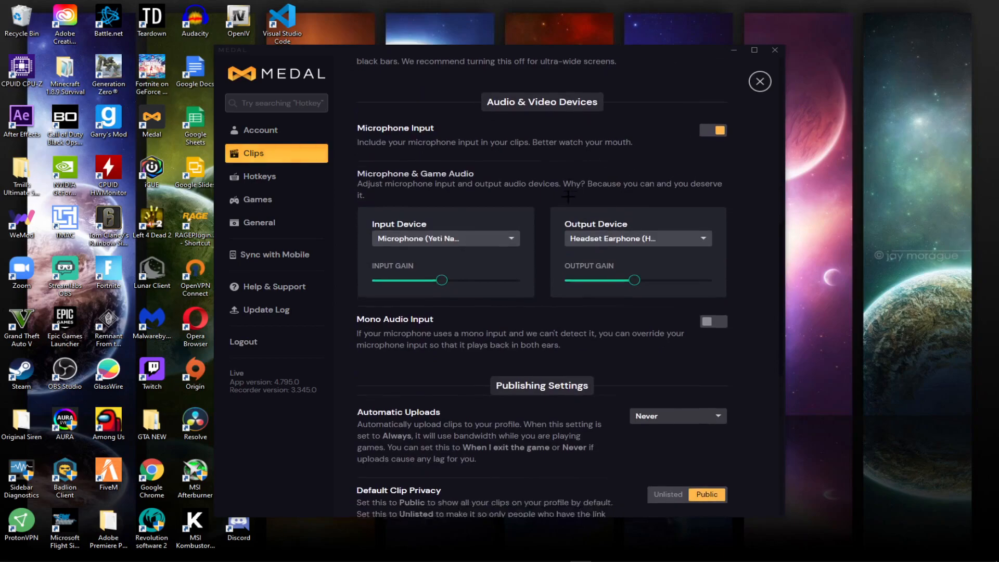
scroll(down, 3)
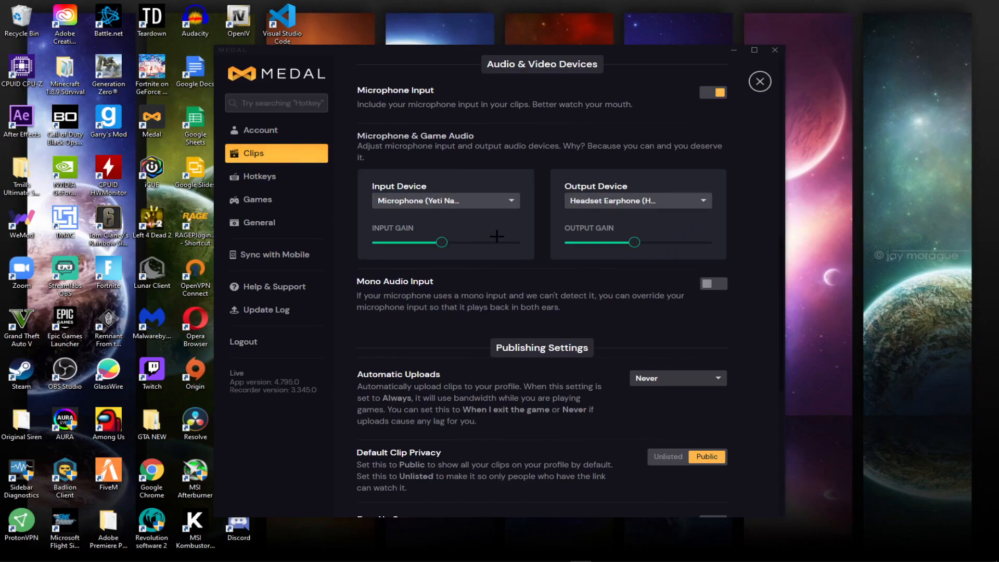
scroll(down, 3)
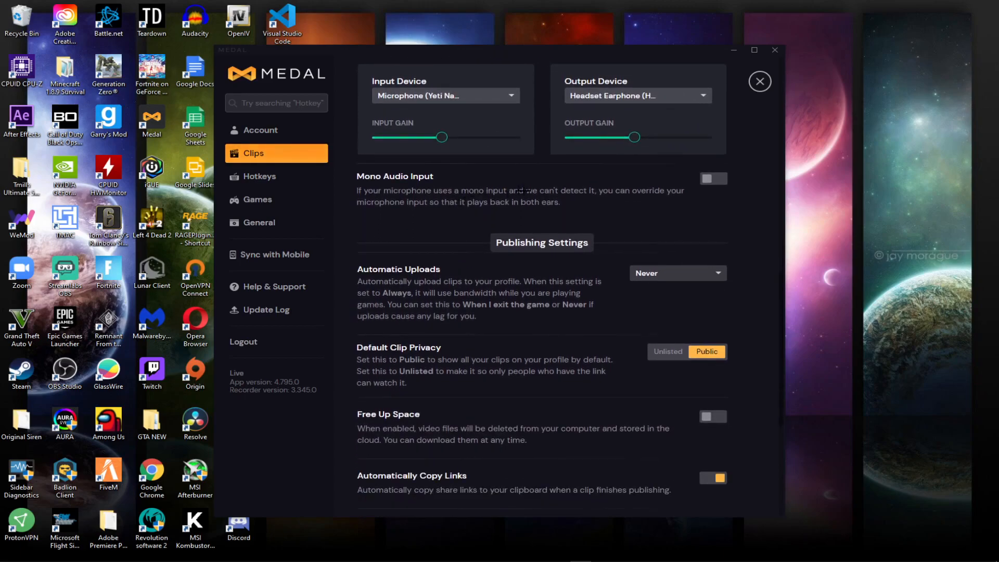
scroll(down, 3)
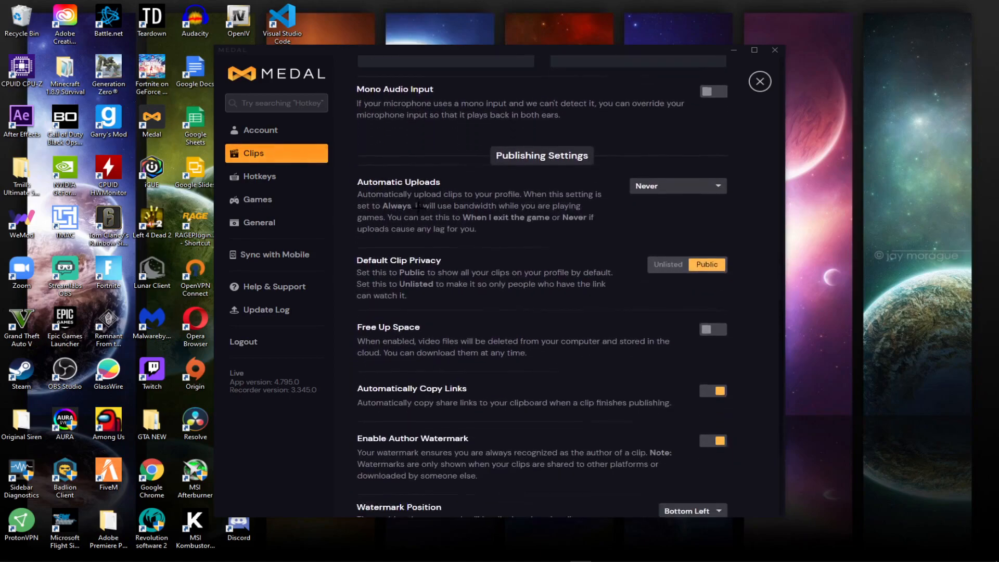
scroll(down, 3)
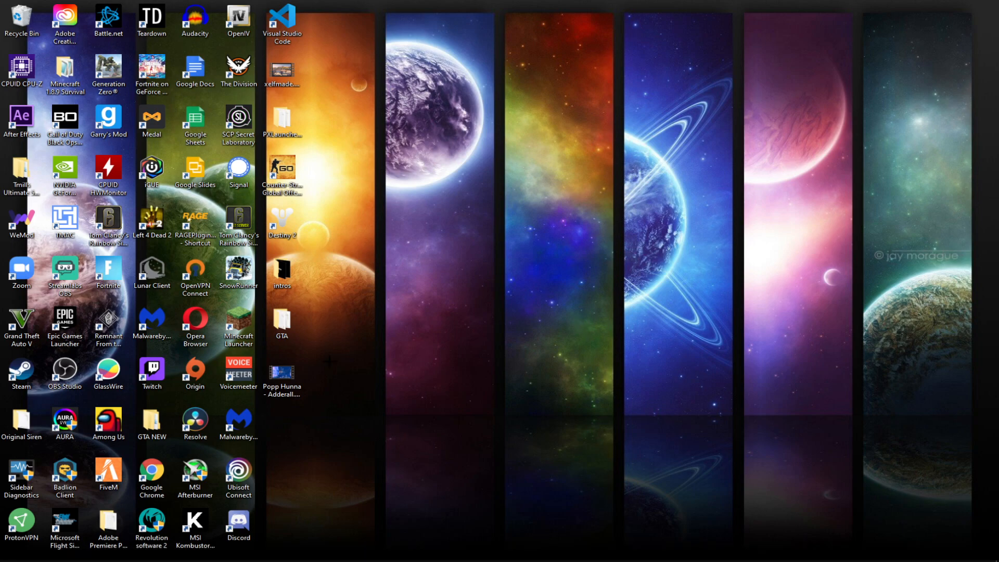
Open the sample Fortnite clip file from the desktop
click(281, 372)
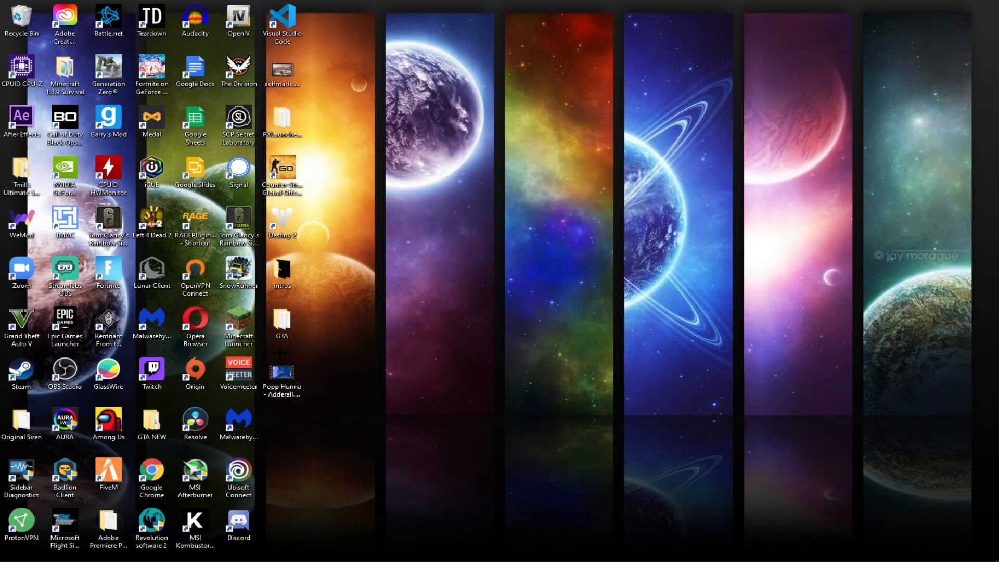
click(282, 372)
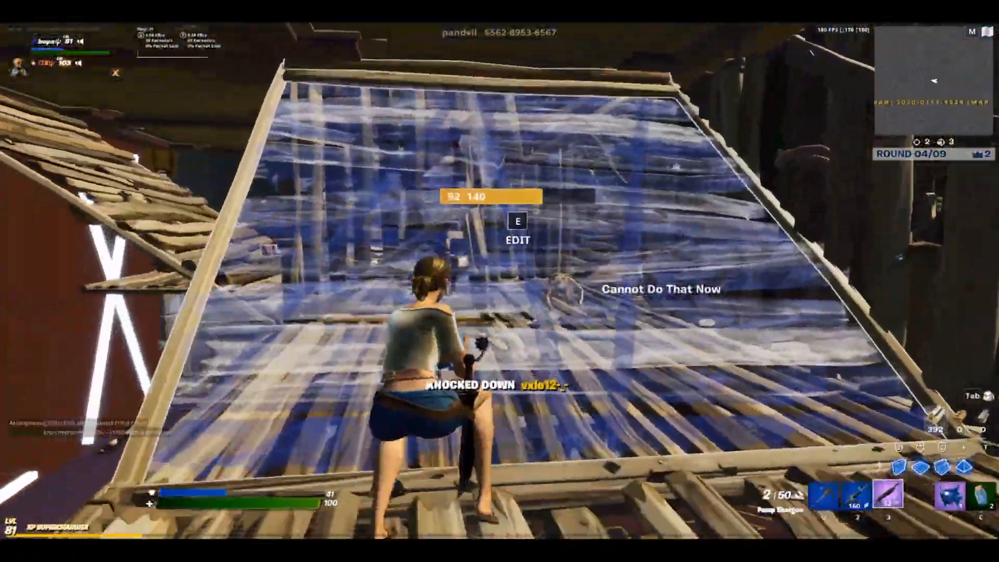
Play the Fortnite gameplay clip in the video player
click(499, 281)
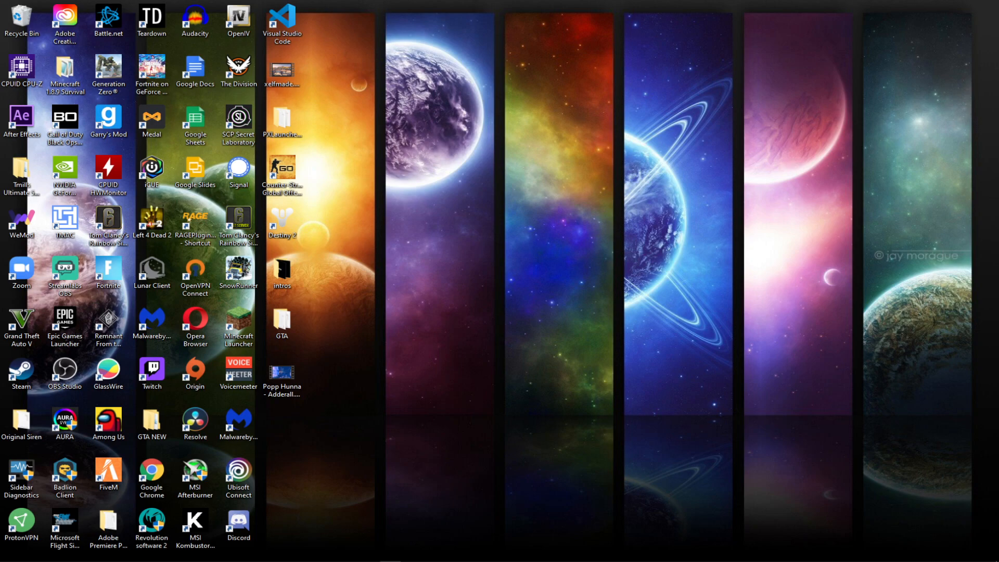
mouse_move(716, 194)
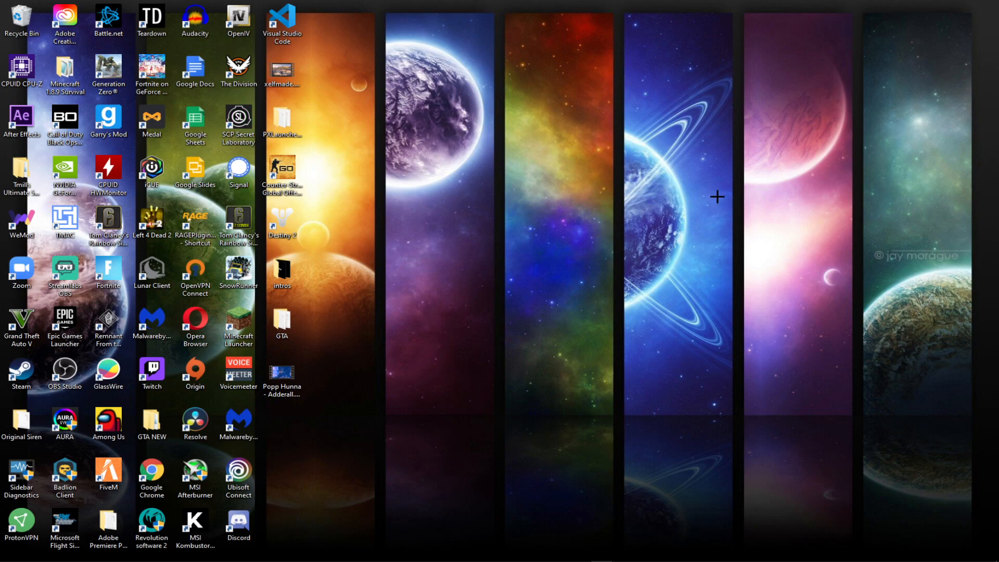